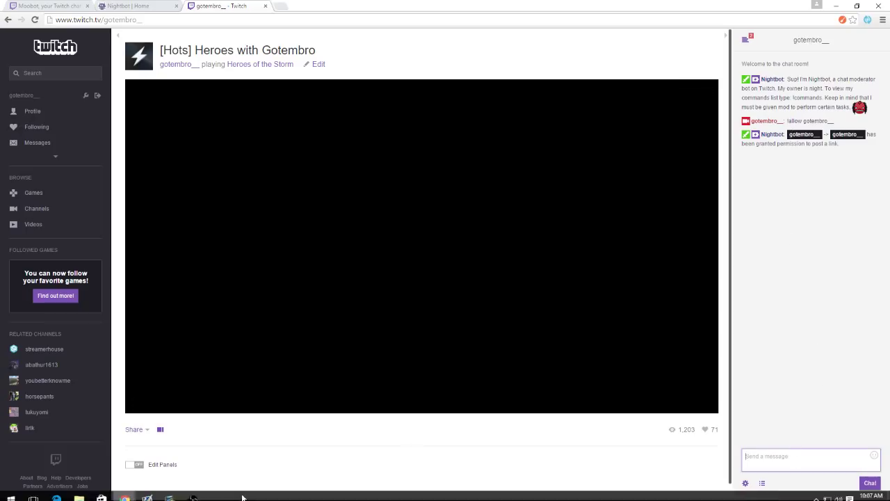
Post a chat message "hey check out this" with a goo.gl link in the channel chat
left_click(779, 457)
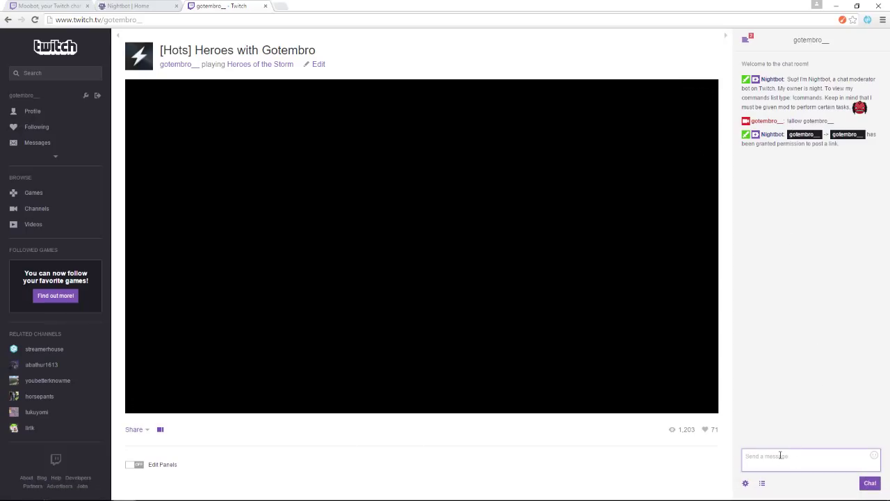
type("hey d")
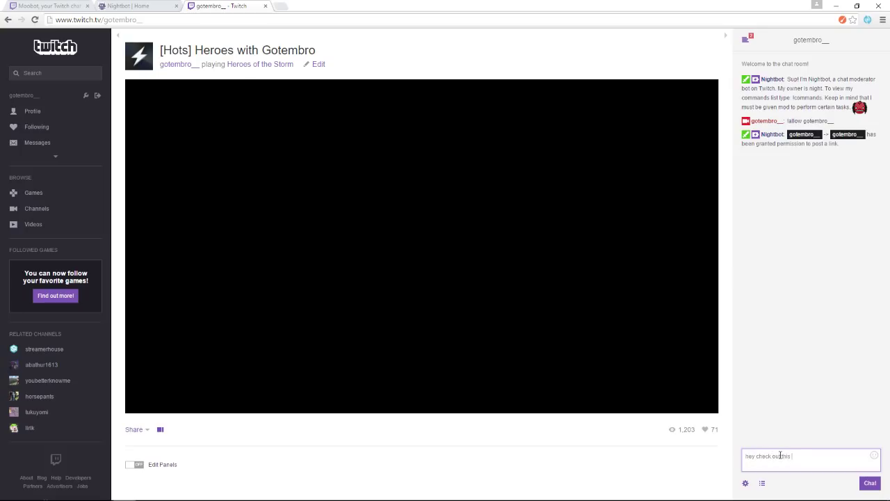
type("g")
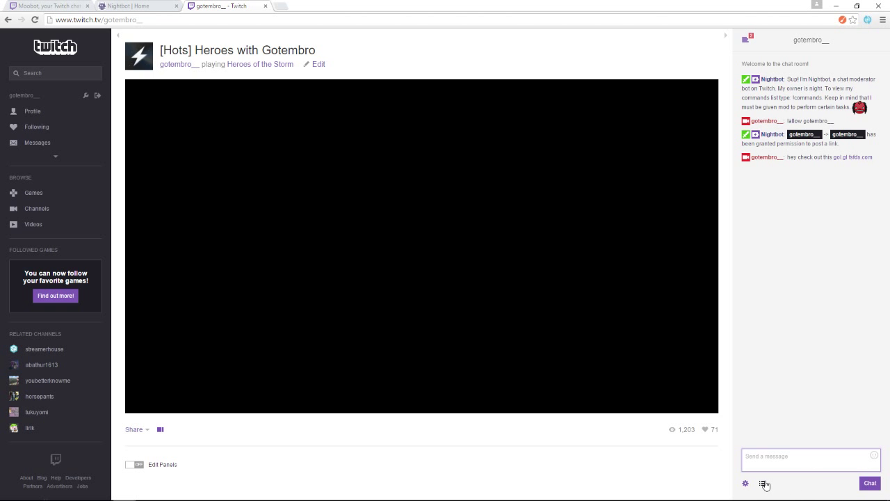
mouse_move(765, 484)
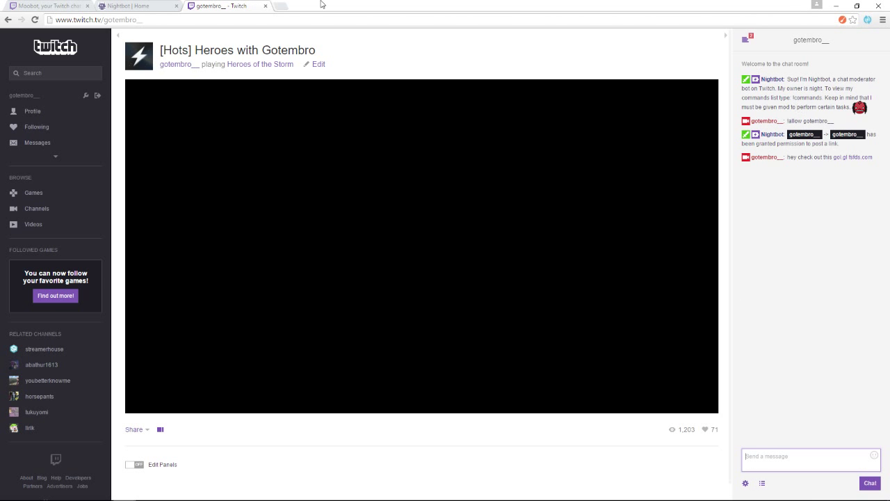
mouse_move(251, 272)
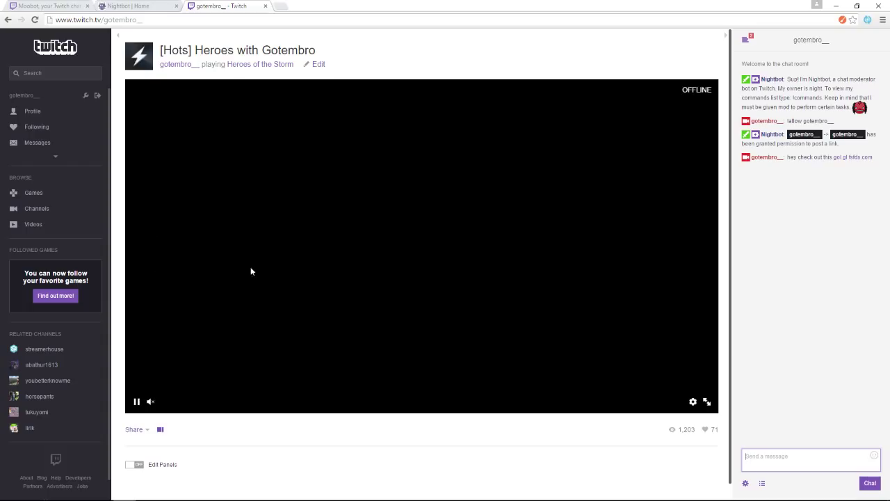
mouse_move(261, 260)
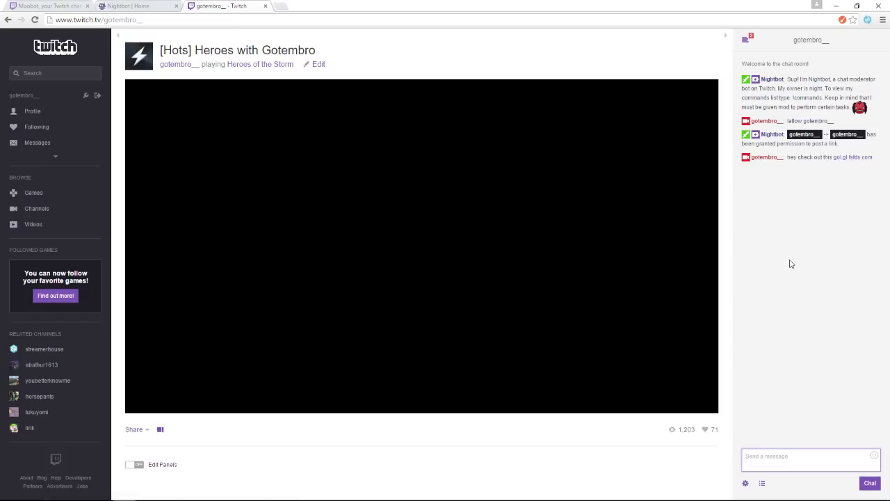
mouse_move(779, 267)
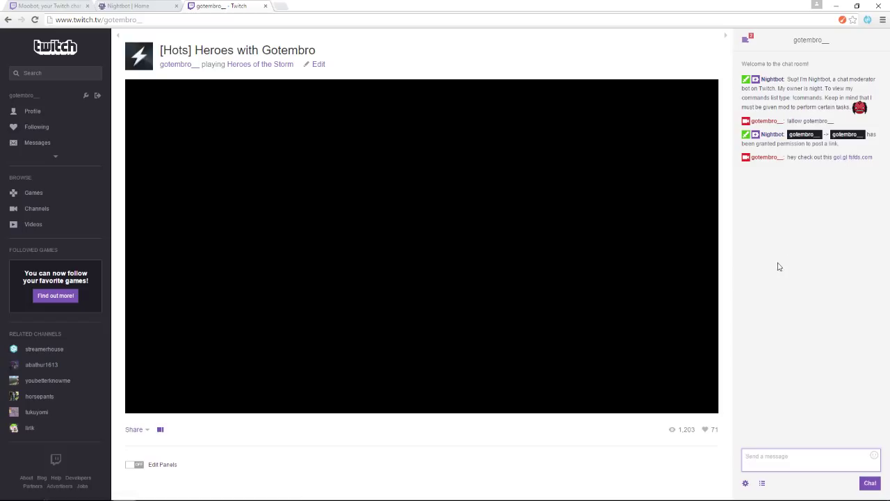
mouse_move(840, 156)
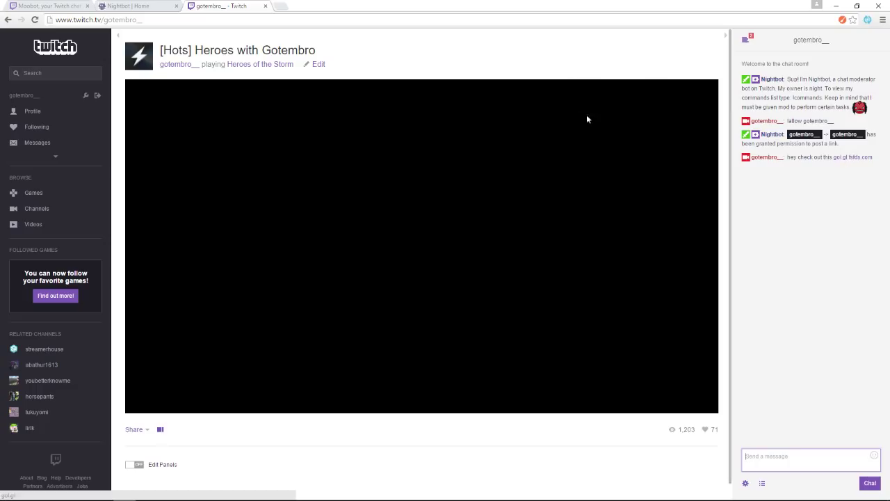
mouse_move(868, 170)
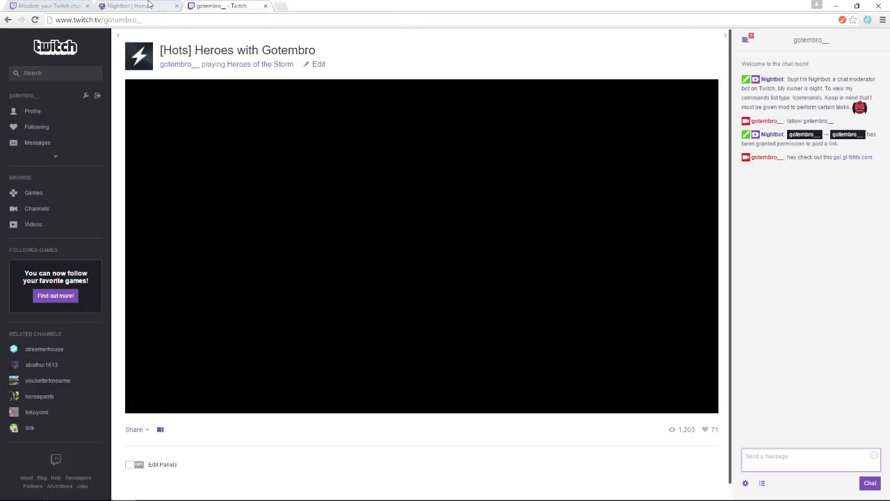
left_click(136, 6)
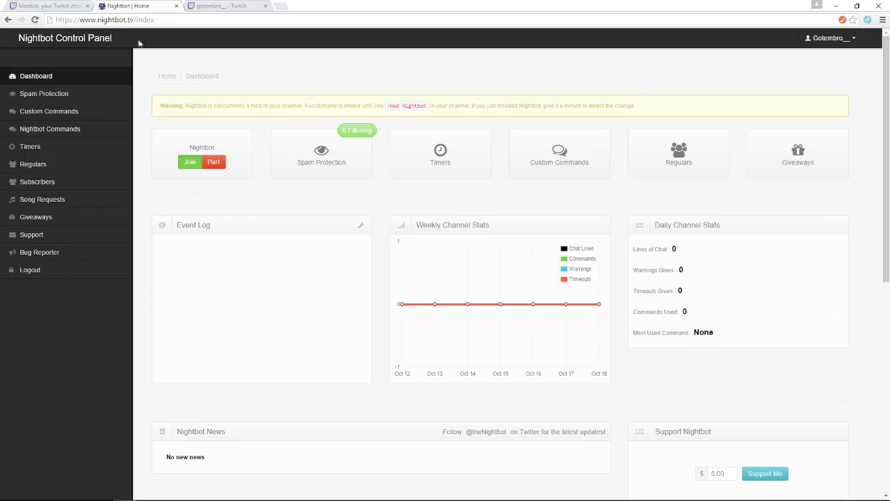
mouse_move(464, 197)
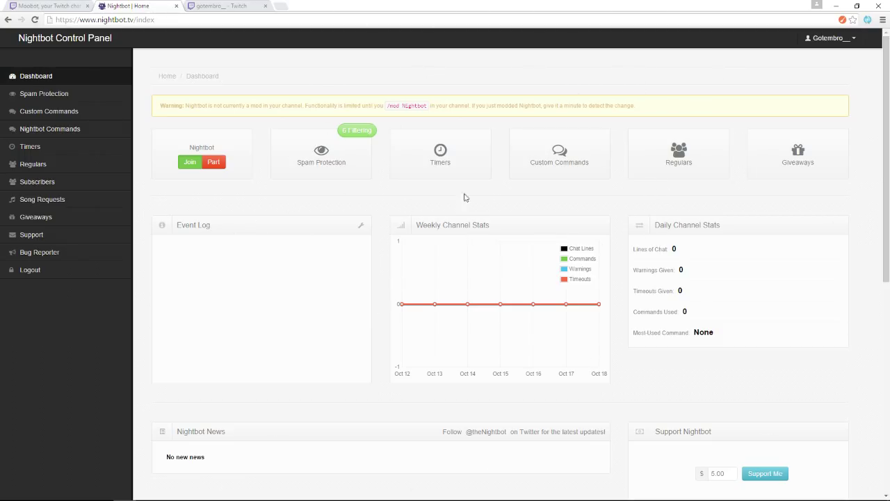
mouse_move(534, 298)
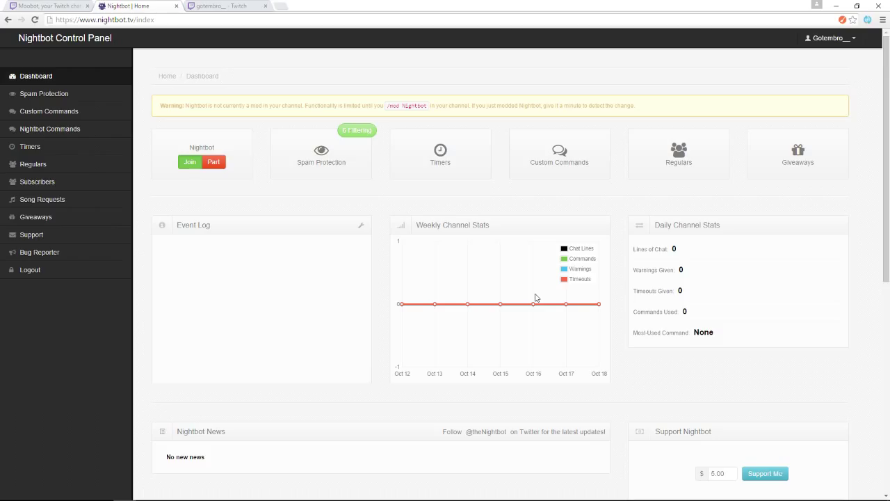
mouse_move(195, 138)
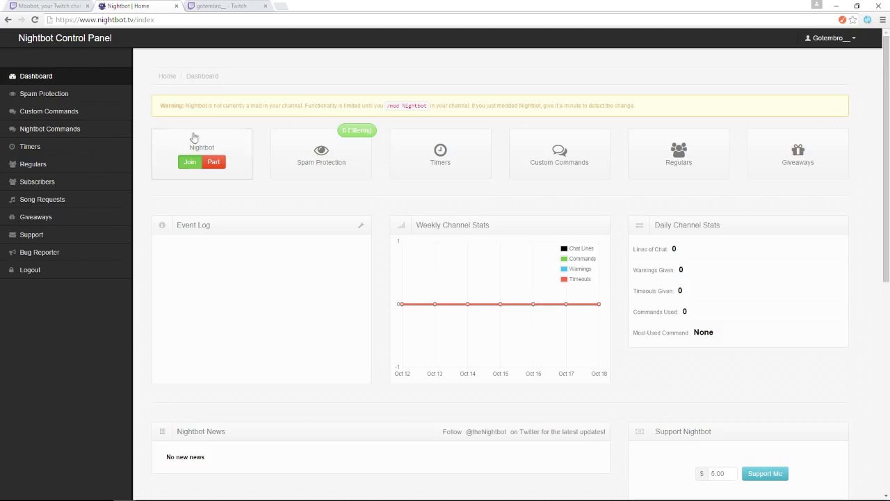
left_click(223, 5)
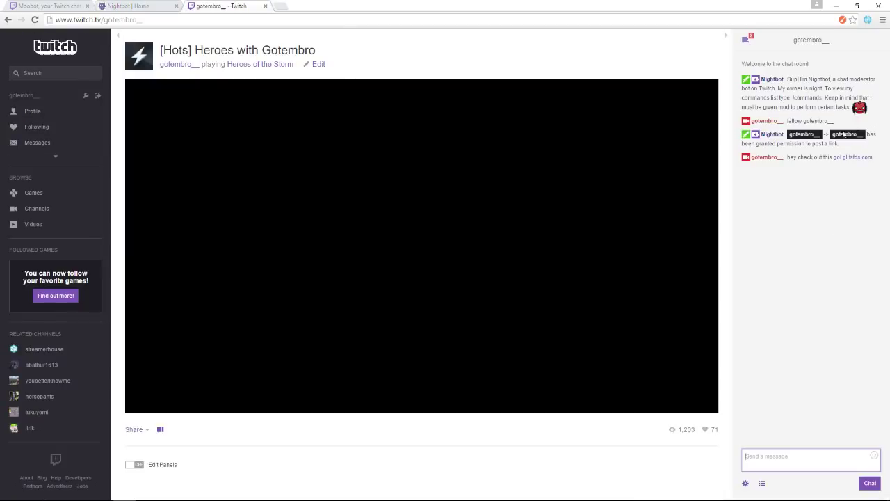
mouse_move(846, 156)
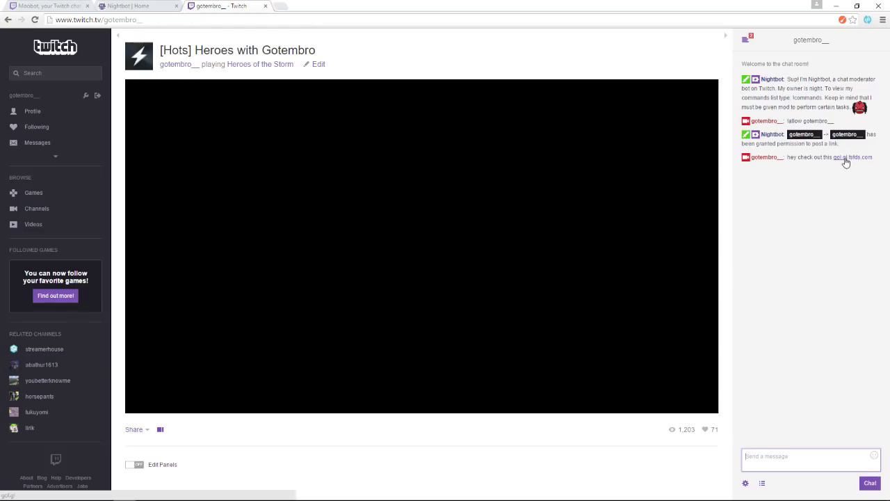
mouse_move(882, 161)
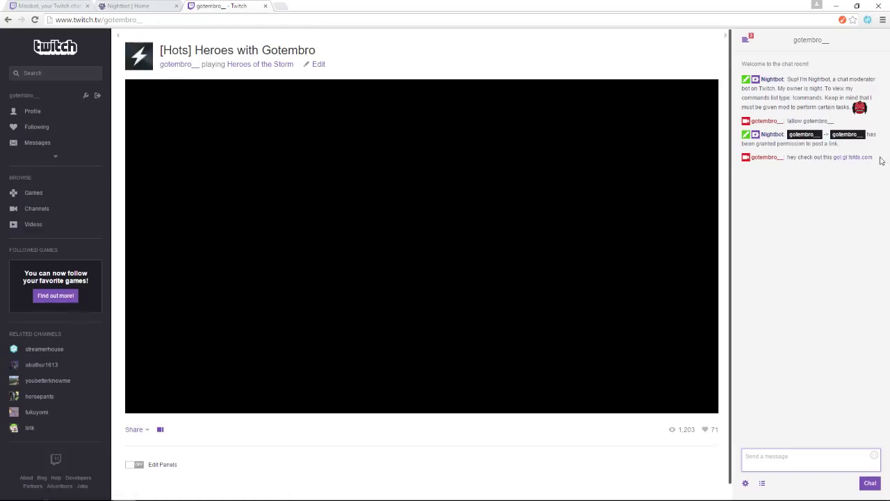
right_click(854, 155)
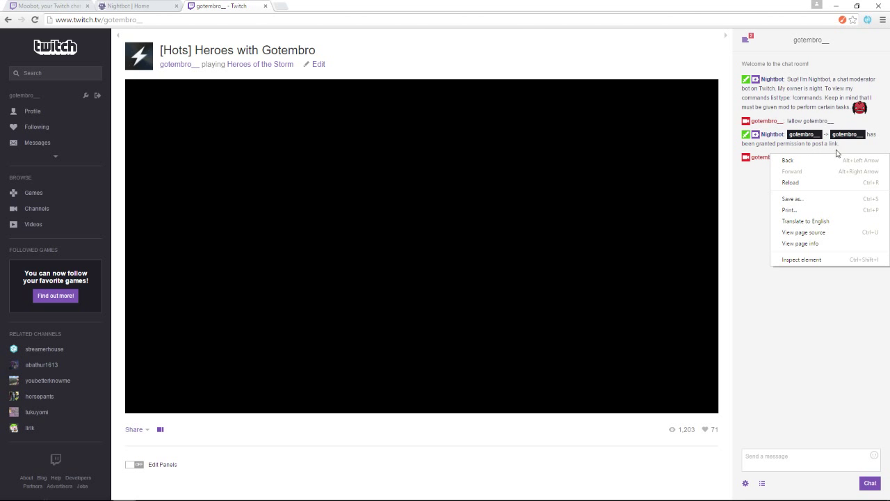
right_click(827, 156)
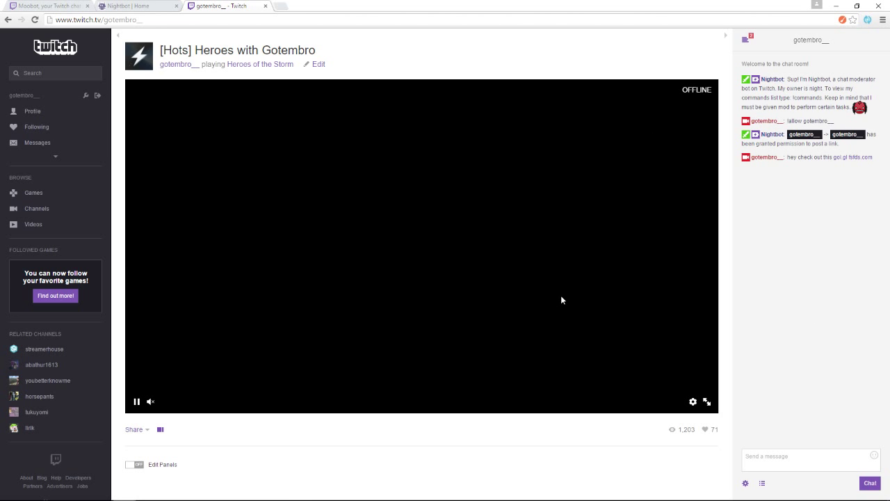
mouse_move(856, 172)
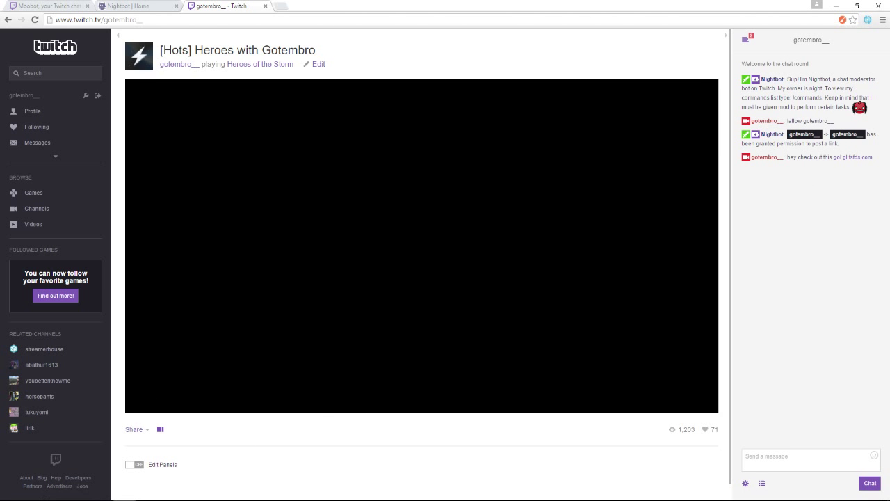
mouse_move(860, 228)
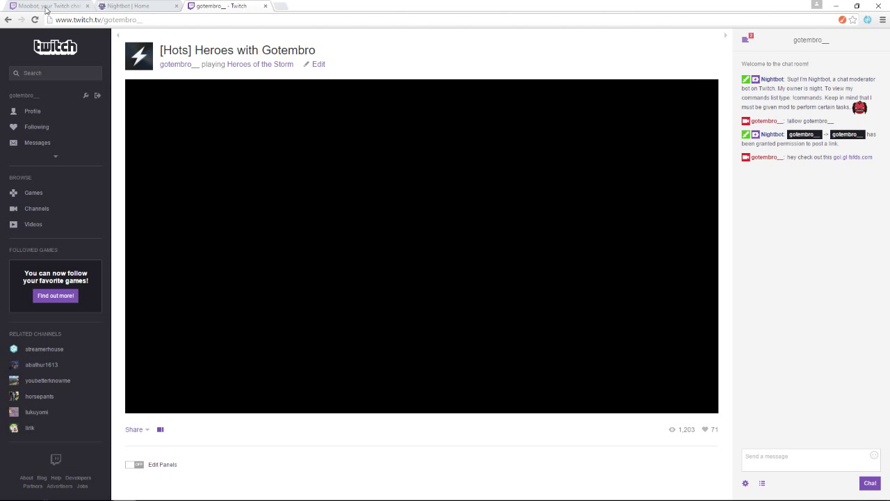
Go to the Moobot dashboard and bring up its spam filter settings
left_click(138, 6)
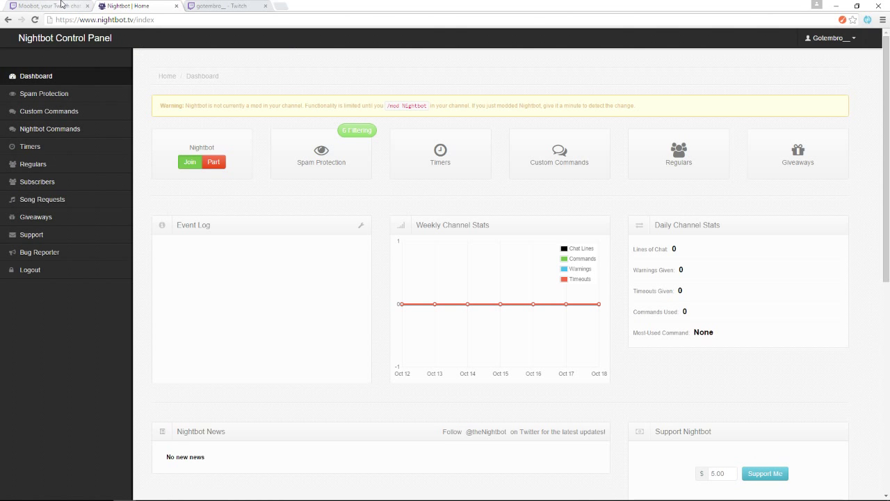
left_click(44, 6)
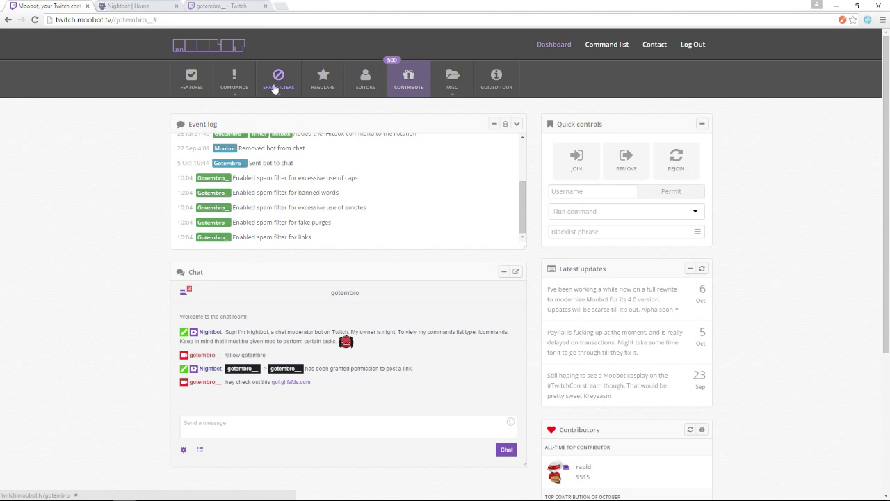
left_click(233, 78)
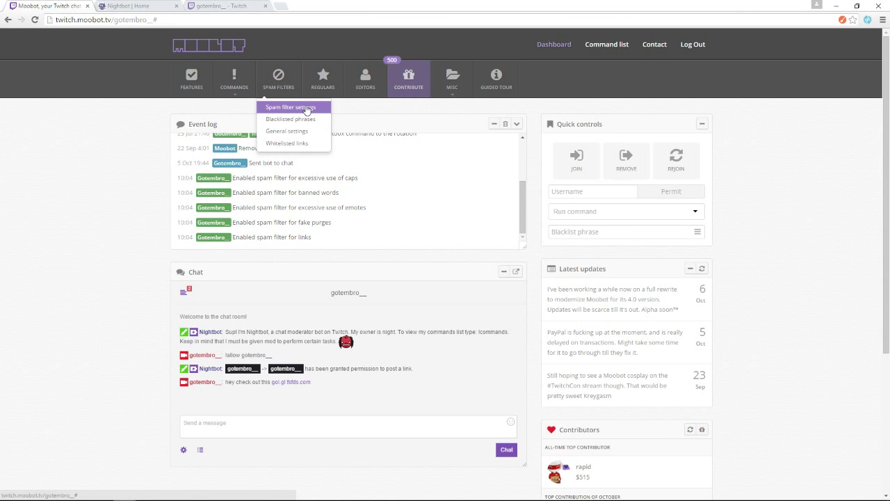
left_click(290, 106)
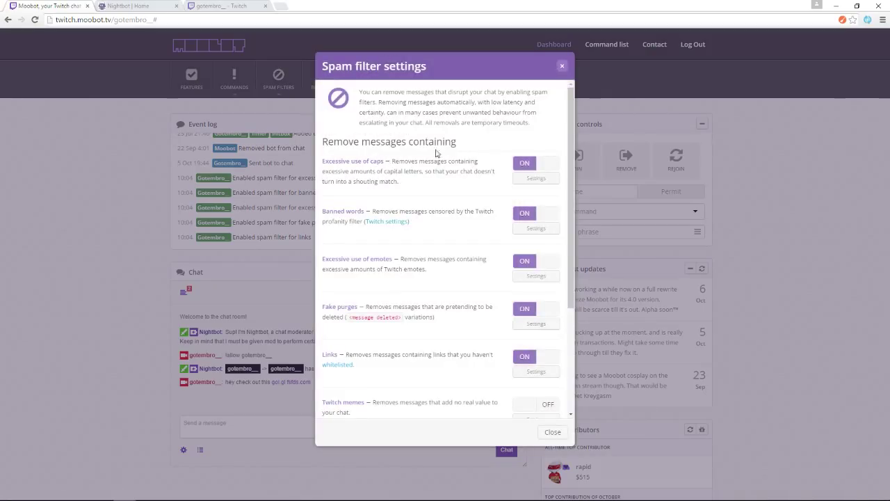
mouse_move(369, 355)
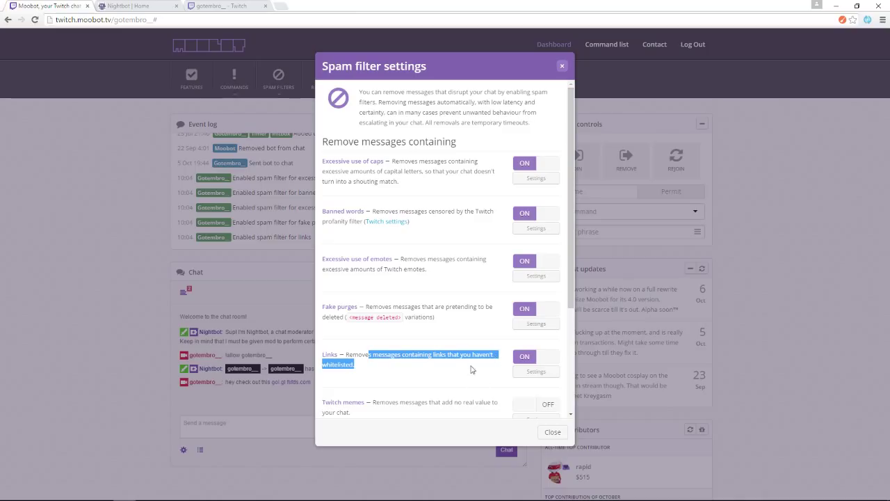
Toggle the Links filter off and back on, then stop excluding regulars from it
left_click(524, 356)
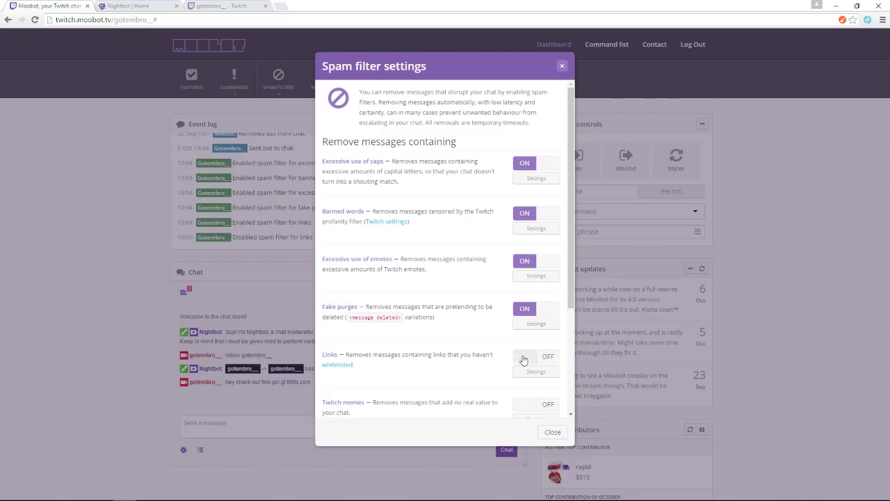
left_click(536, 369)
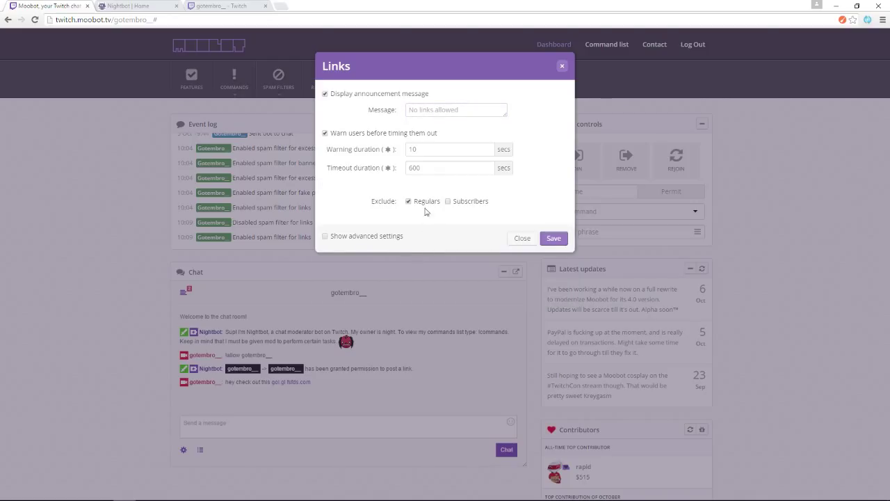
left_click(409, 200)
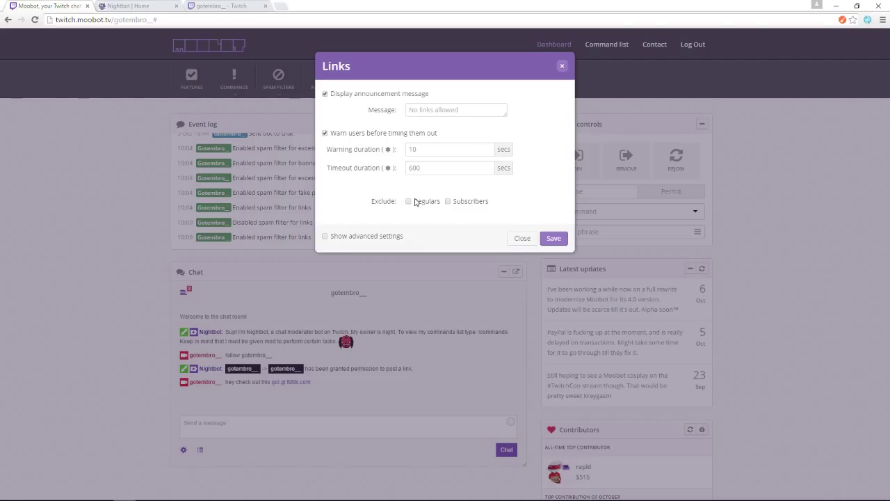
mouse_move(561, 67)
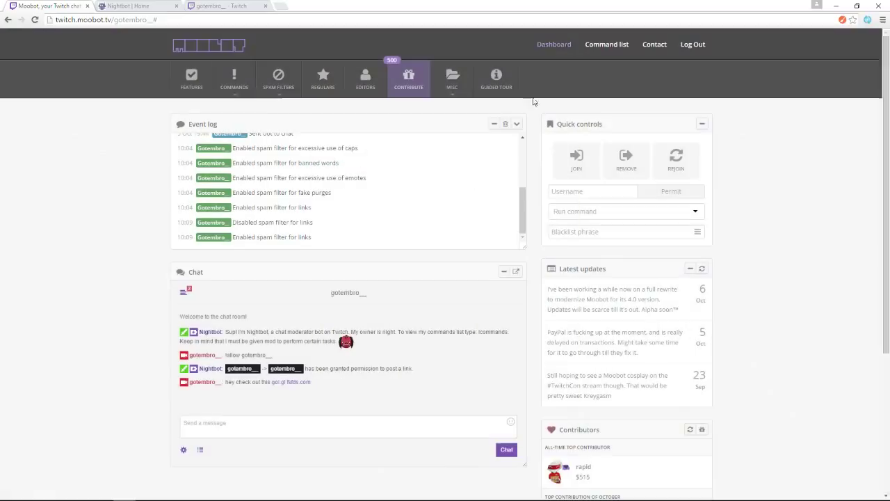
mouse_move(52, 180)
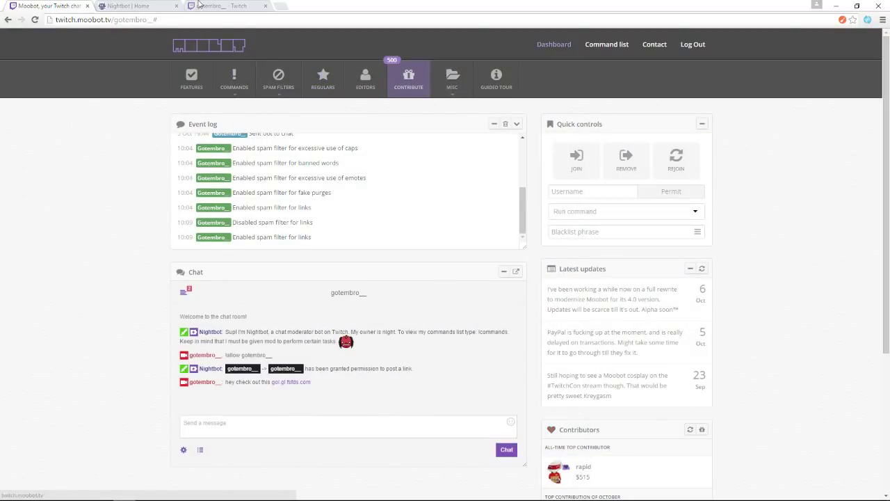
Show the channel's viewer list and view Moobot's user card under Moderators
left_click(223, 6)
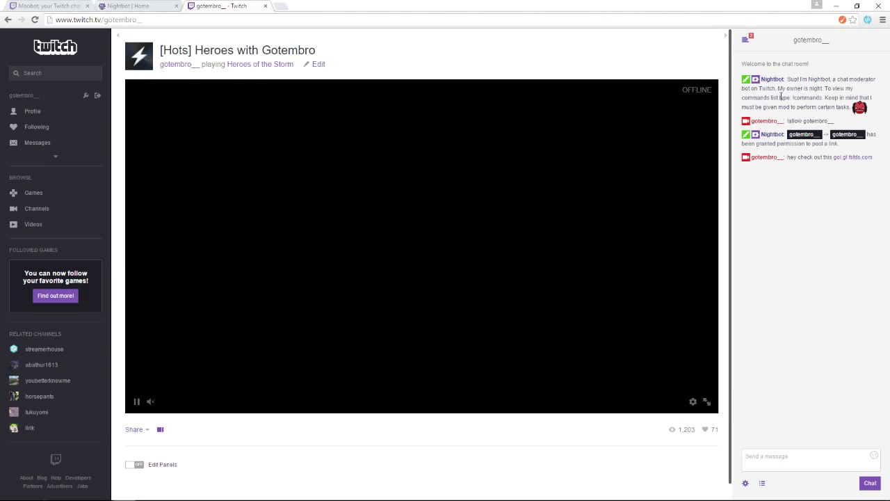
left_click(763, 482)
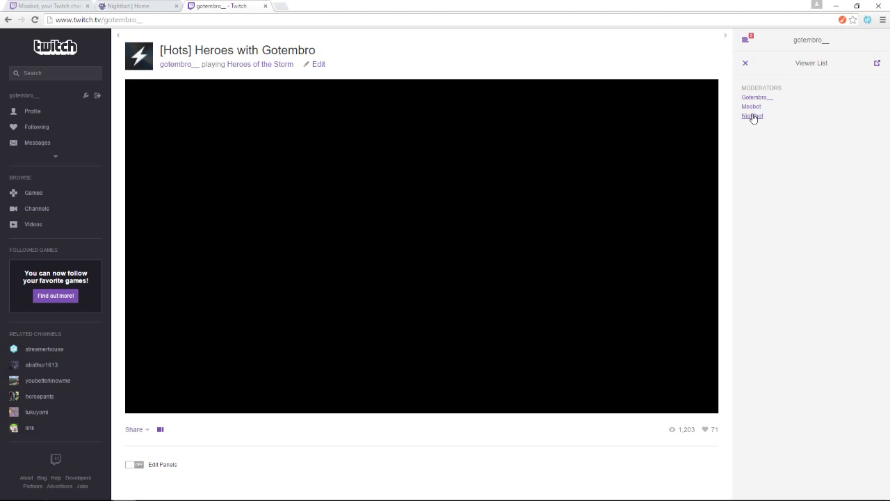
left_click(751, 106)
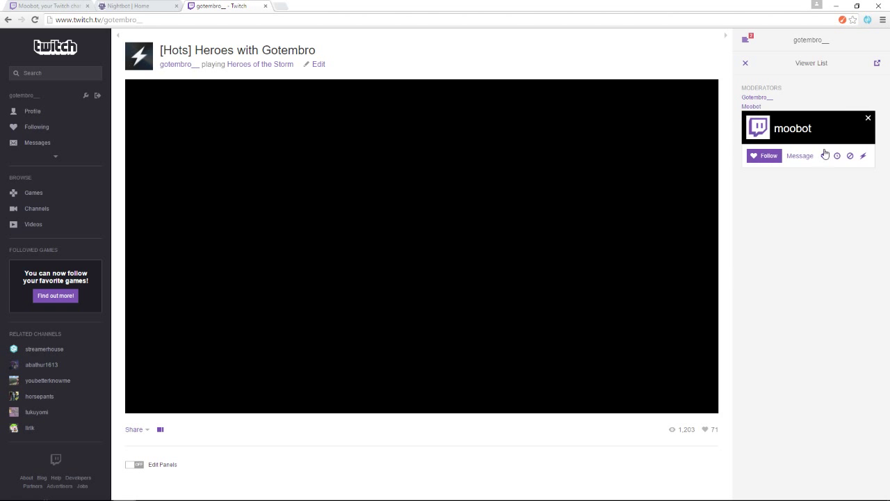
mouse_move(864, 155)
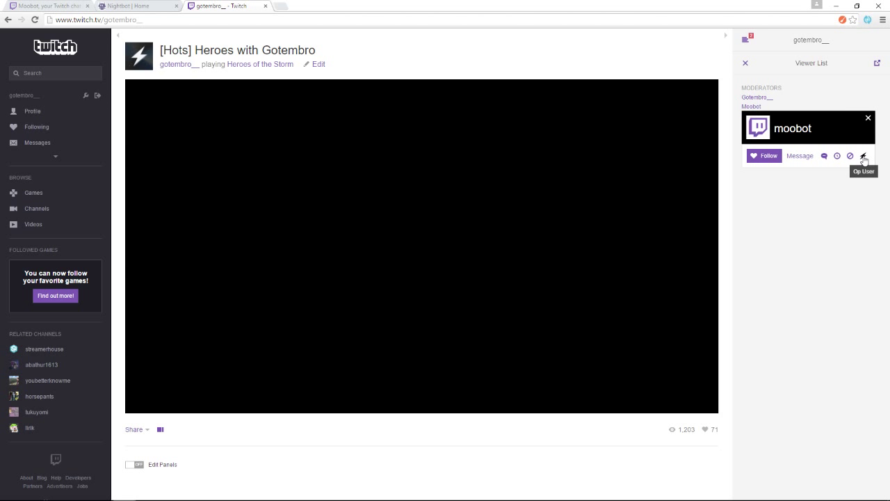
mouse_move(868, 151)
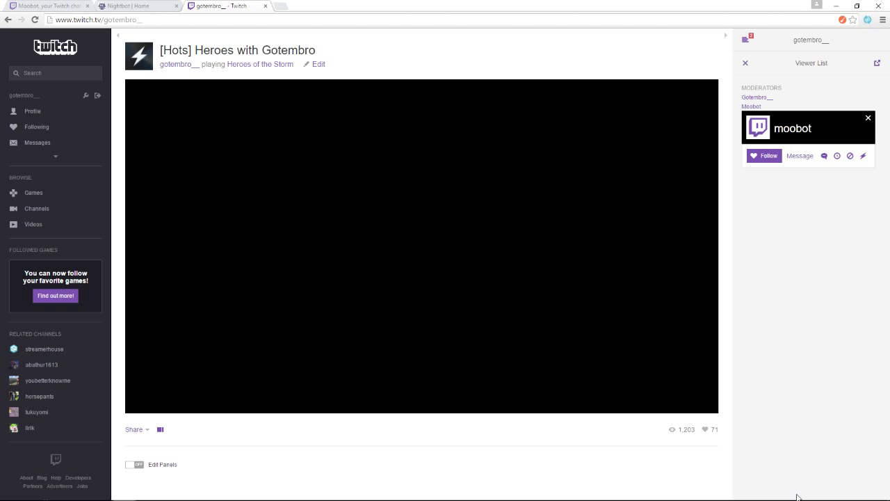
mouse_move(851, 150)
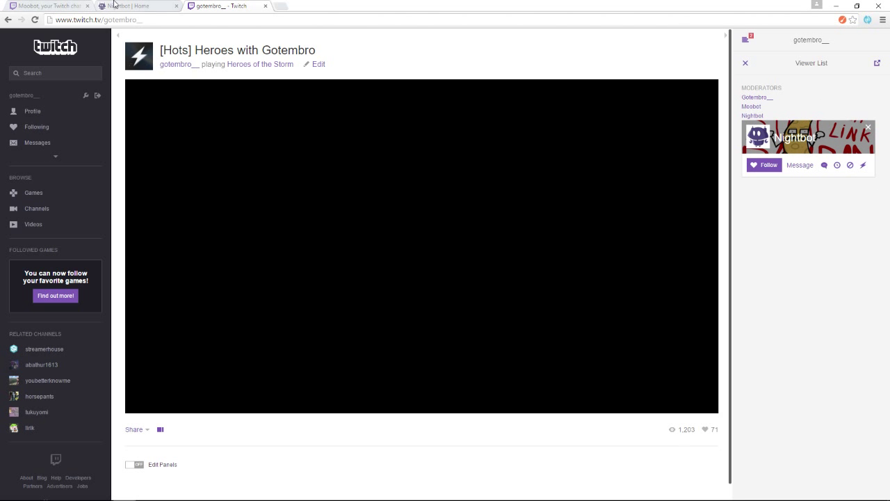
Ask Nightbot to join the channel (already joined), then go to its Spam Protection page
left_click(136, 5)
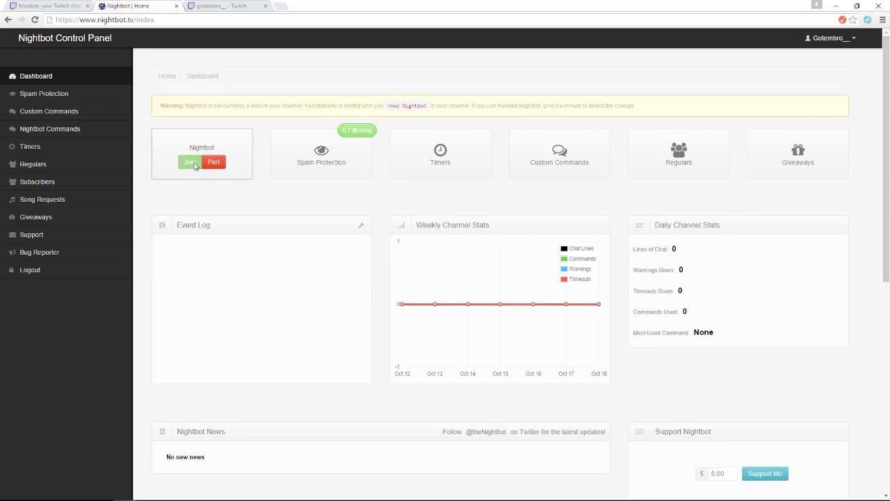
left_click(189, 161)
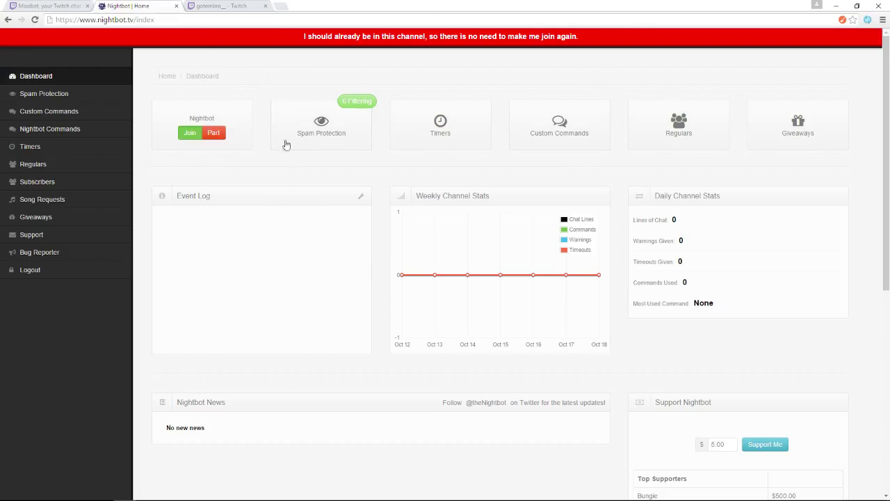
scroll("down", 3)
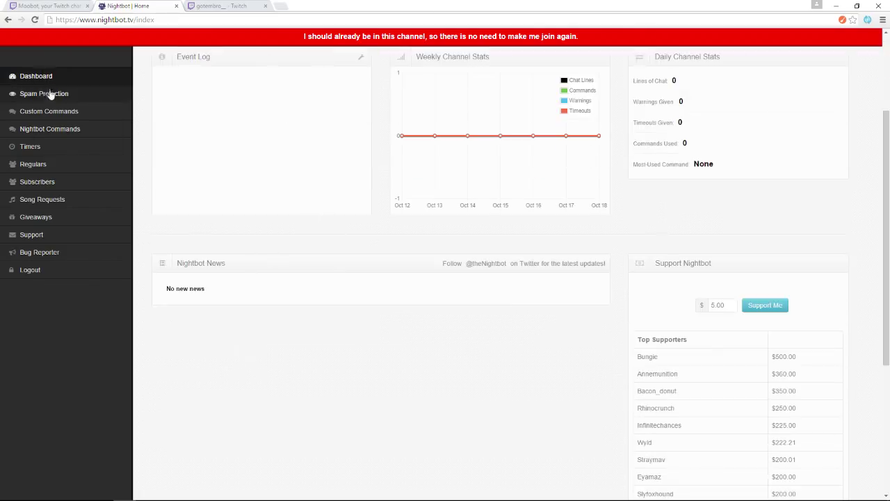
left_click(45, 93)
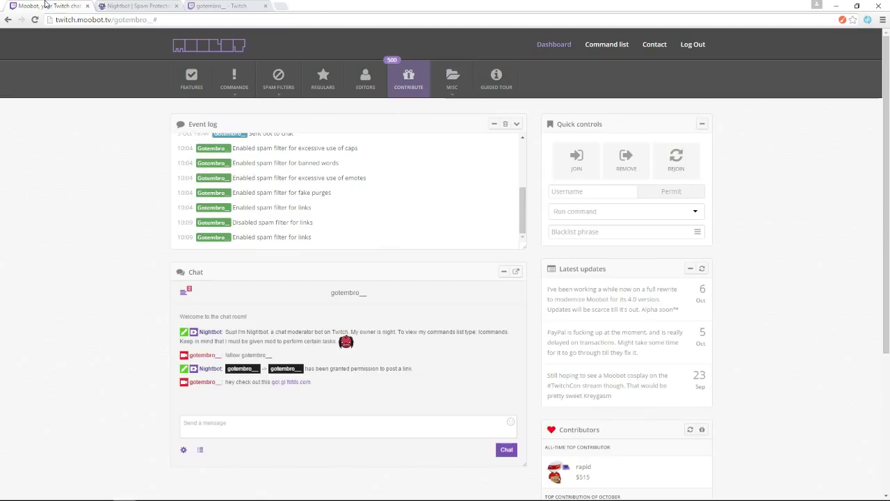
mouse_move(342, 368)
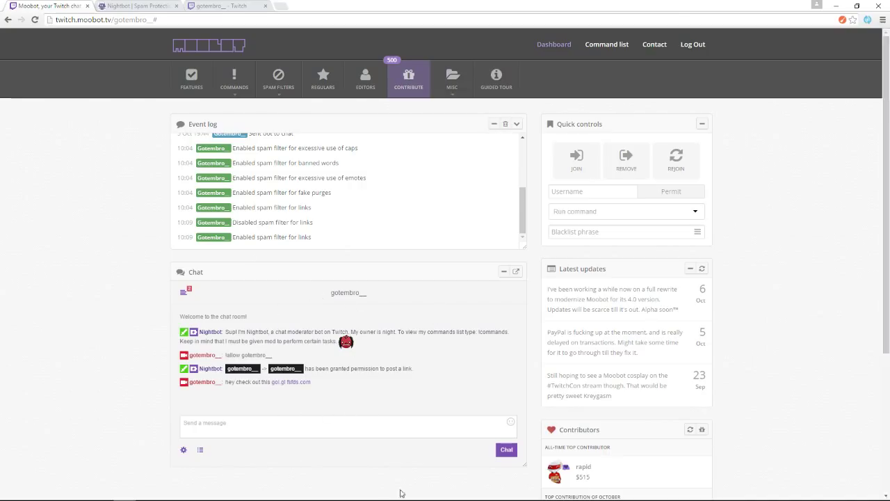
mouse_move(458, 320)
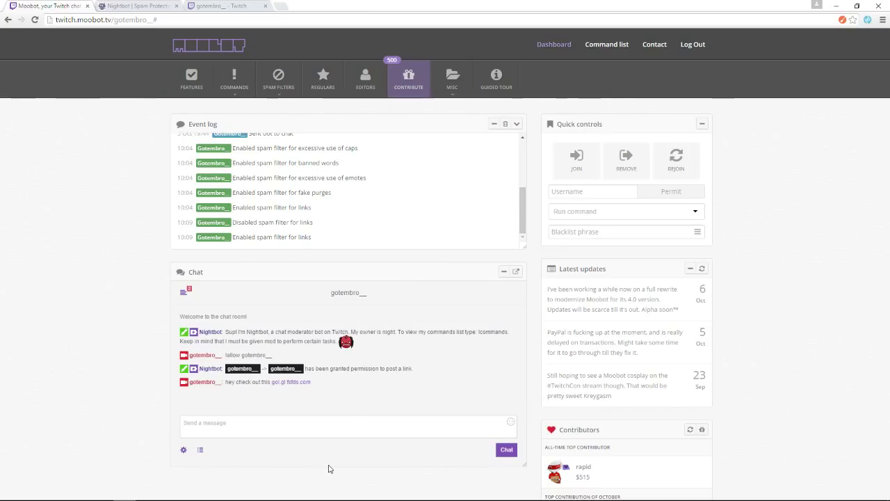
mouse_move(301, 473)
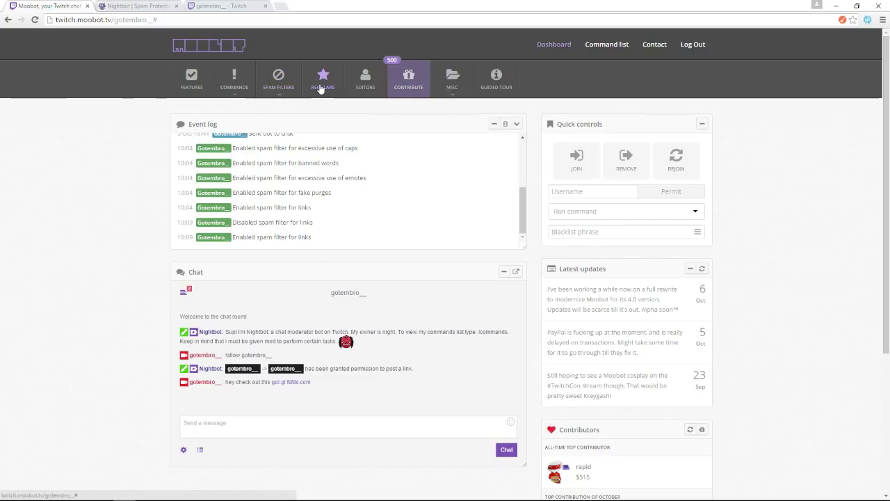
Show Moobot's spam filter settings with the Links filter switched on
left_click(278, 78)
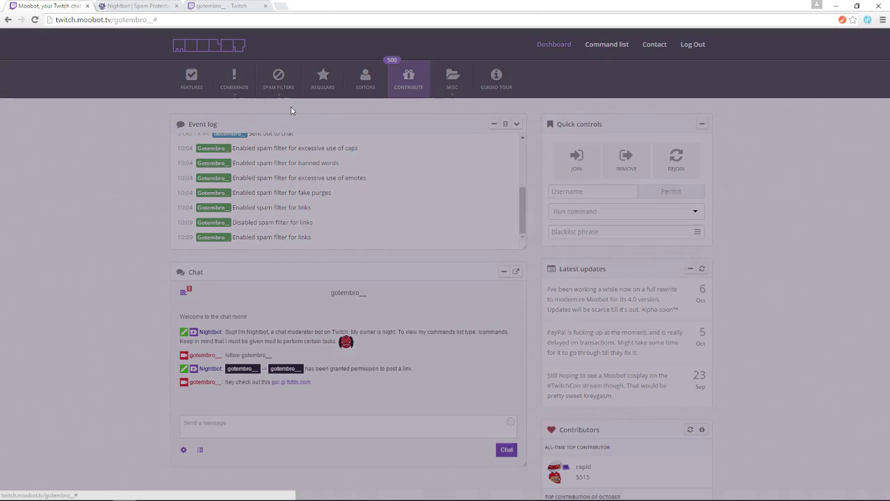
left_click(278, 76)
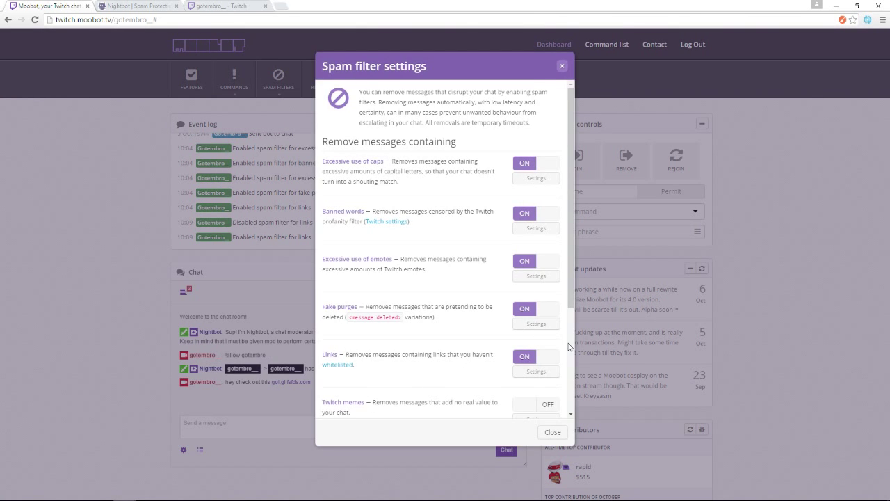